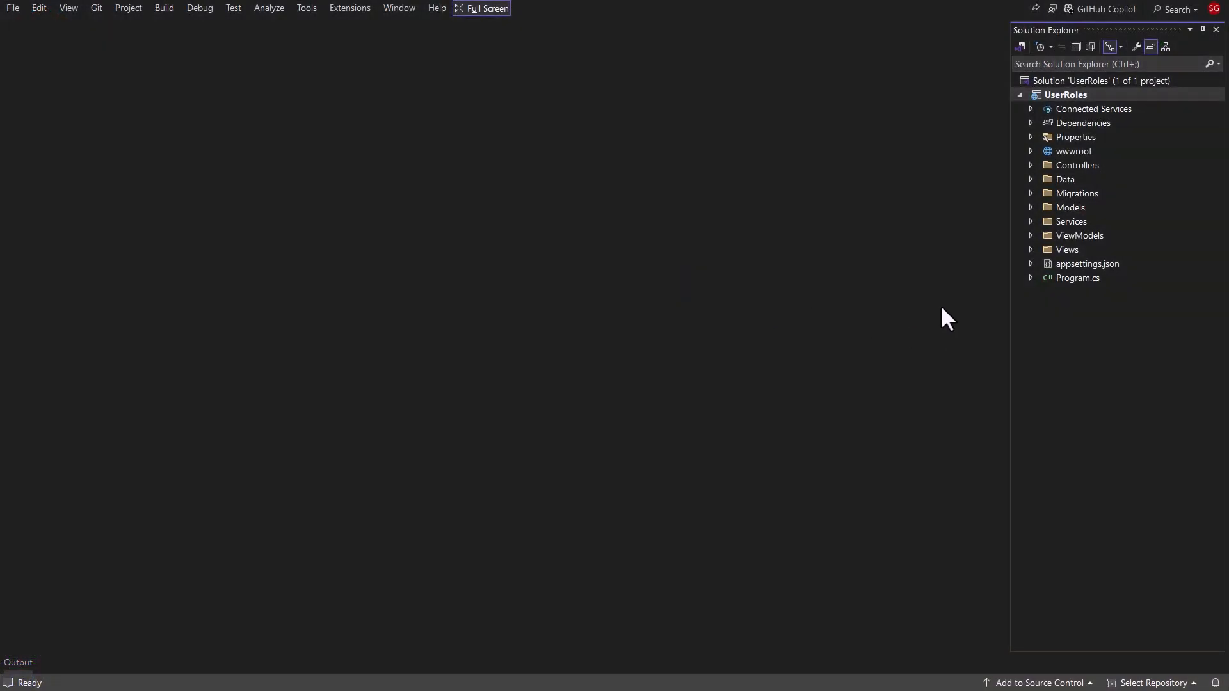
Create the Admin Razor view under Views/Home with heading 'Welcome to Admin page'.
left_click(1032, 250)
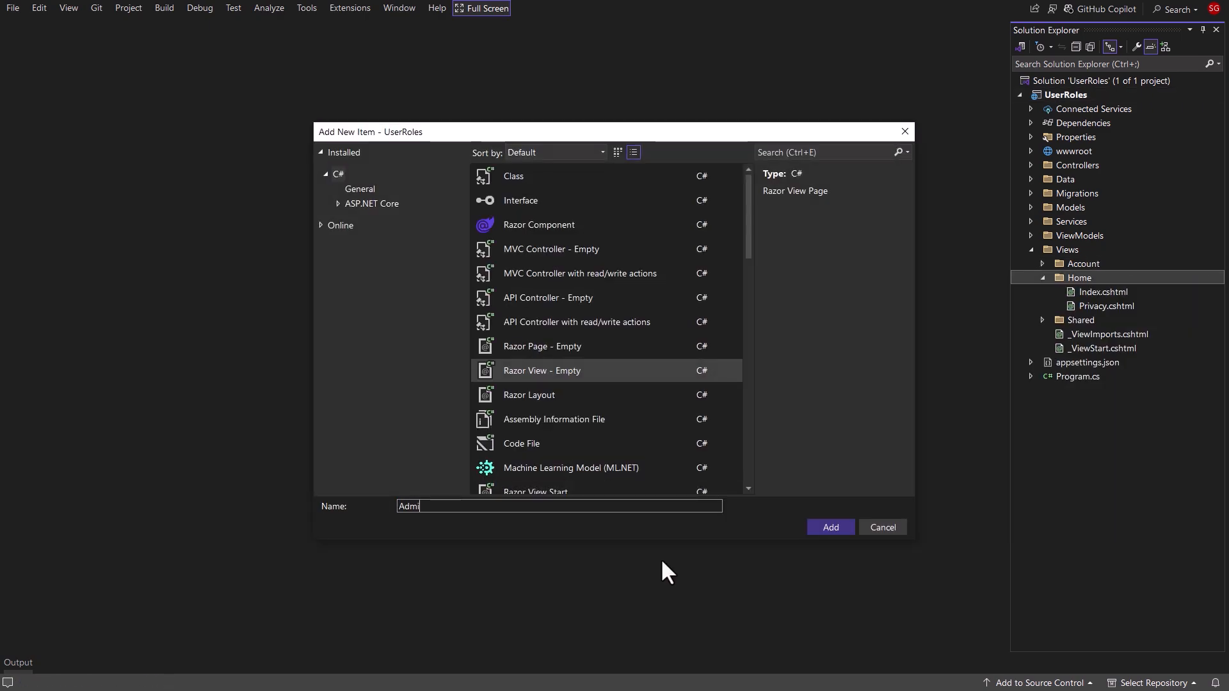
left_click(829, 527)
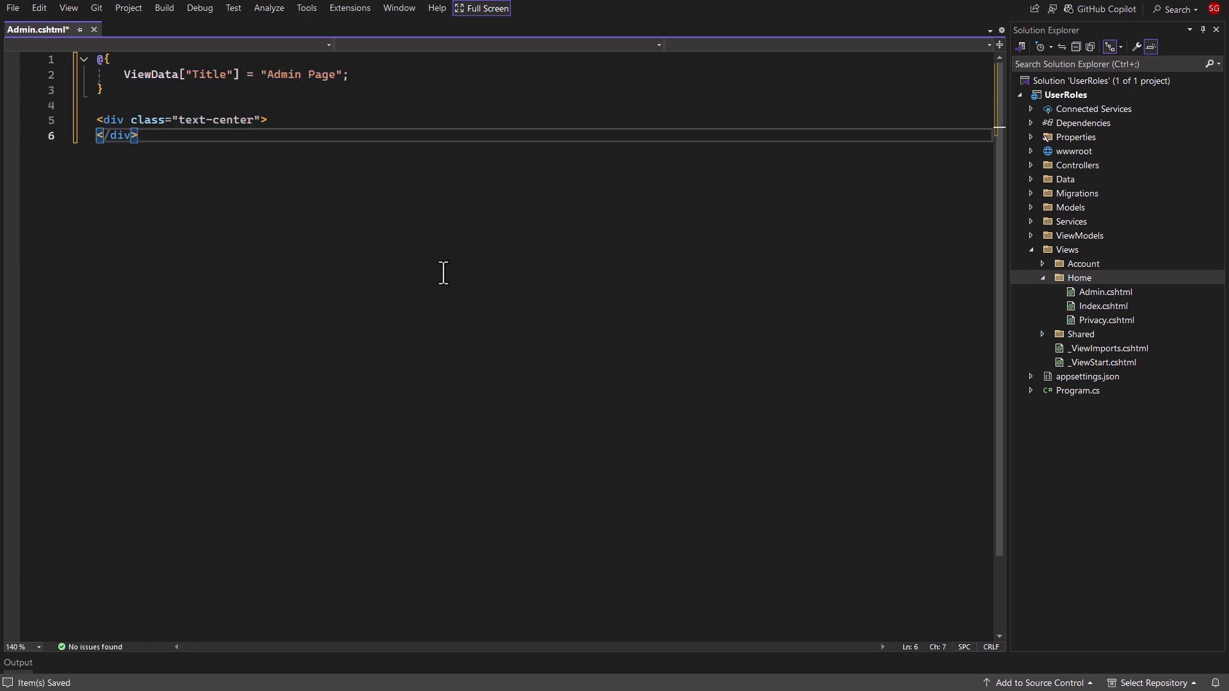
type("<h1 class=\"display-4\">Welcome to Admin page</h1>")
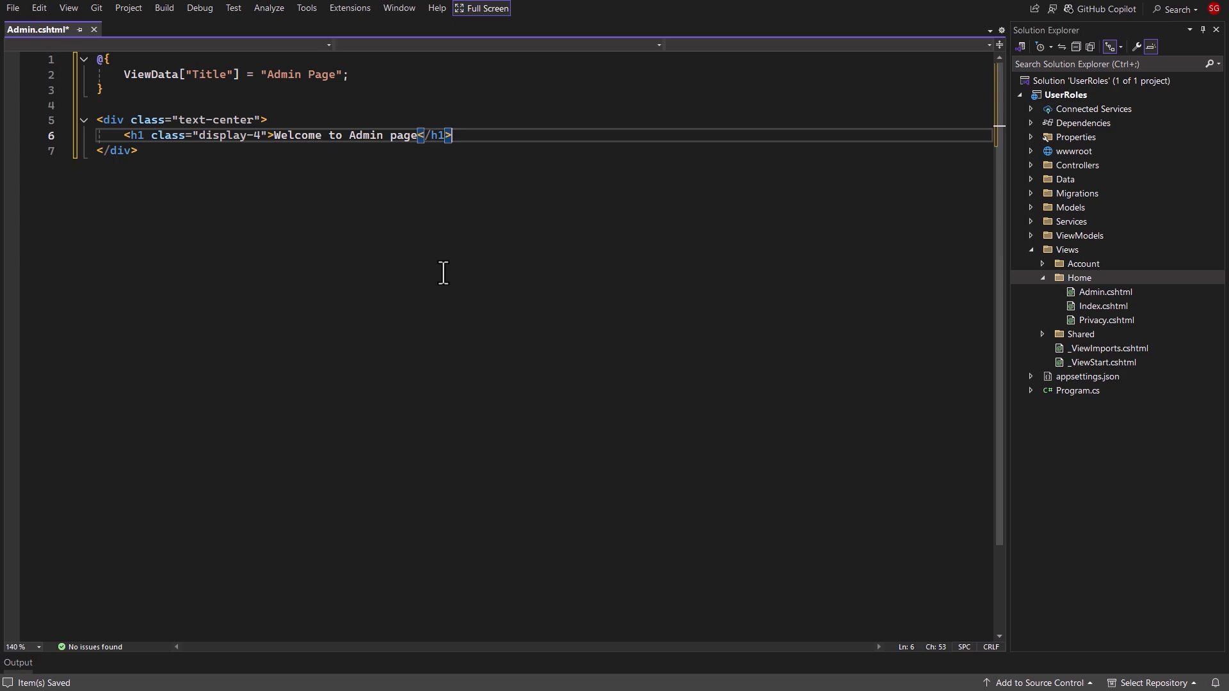
Add an empty Razor view named User to the Home views folder.
right_click(1078, 278)
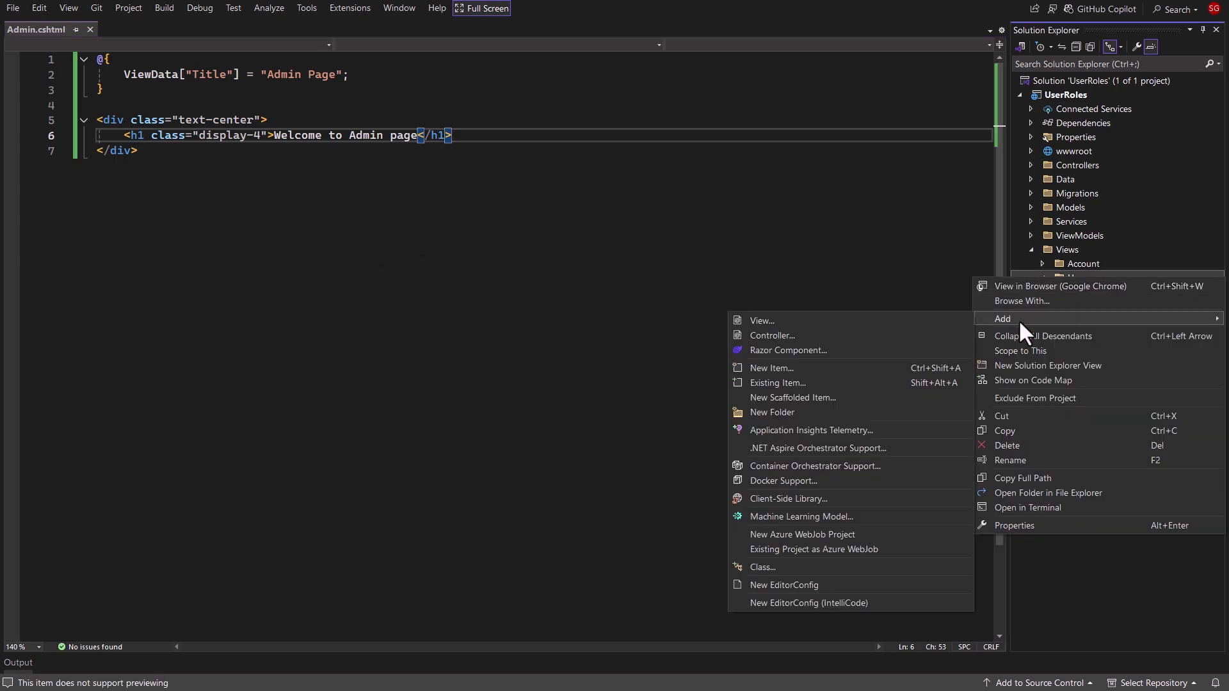
left_click(792, 397)
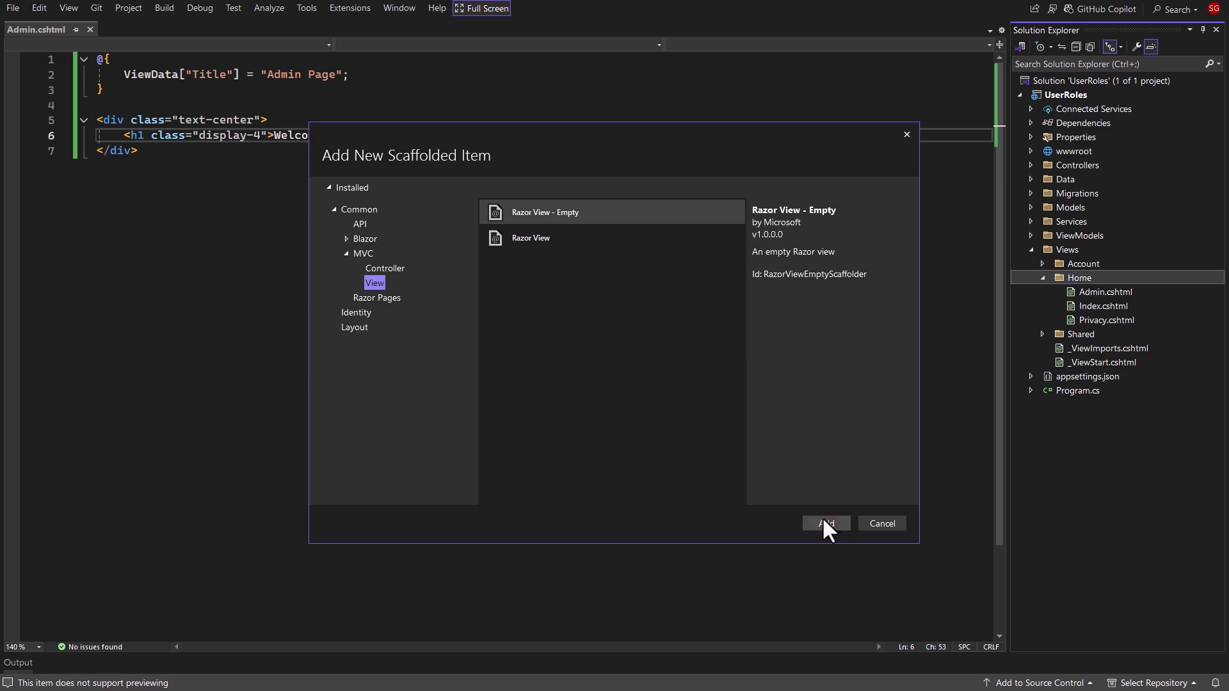
left_click(823, 523)
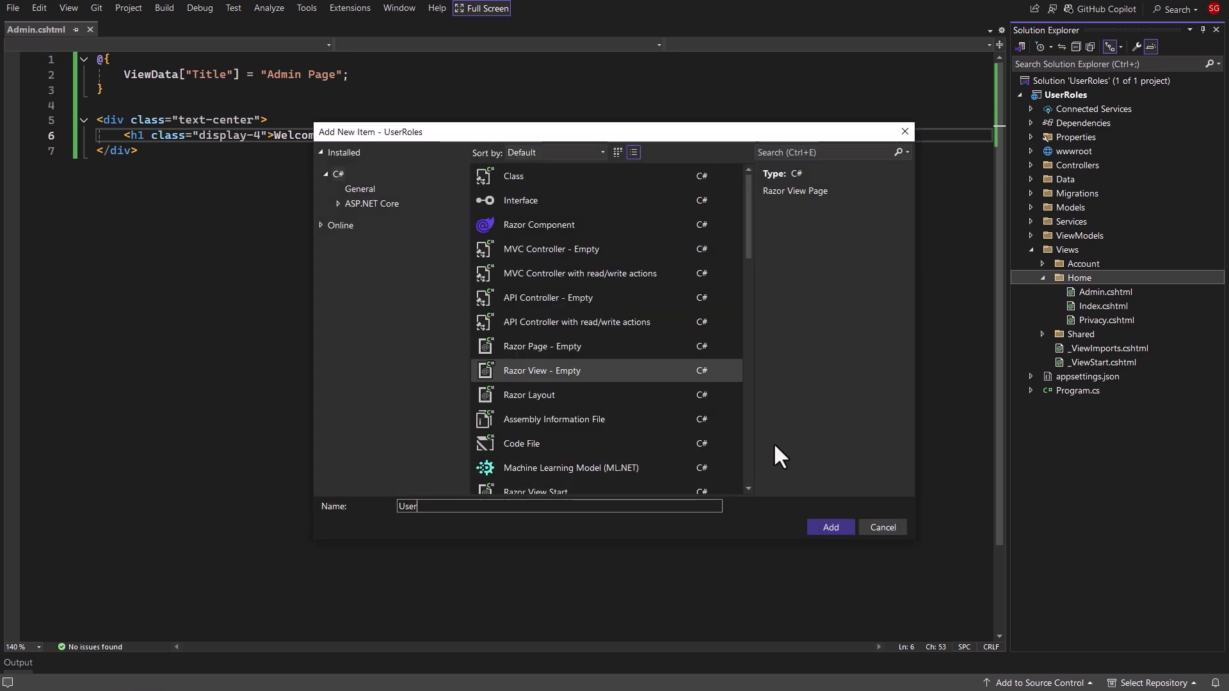
left_click(829, 526)
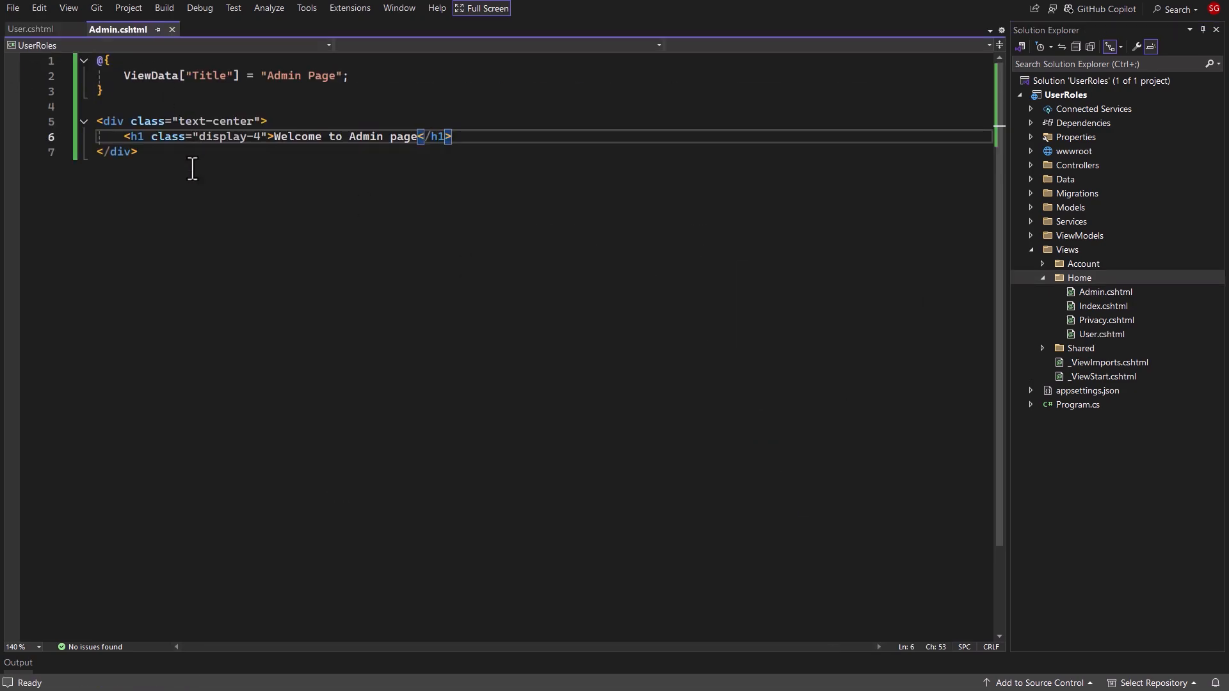
Reuse the Admin markup in the User view, changing the text to 'User'.
left_click(30, 29)
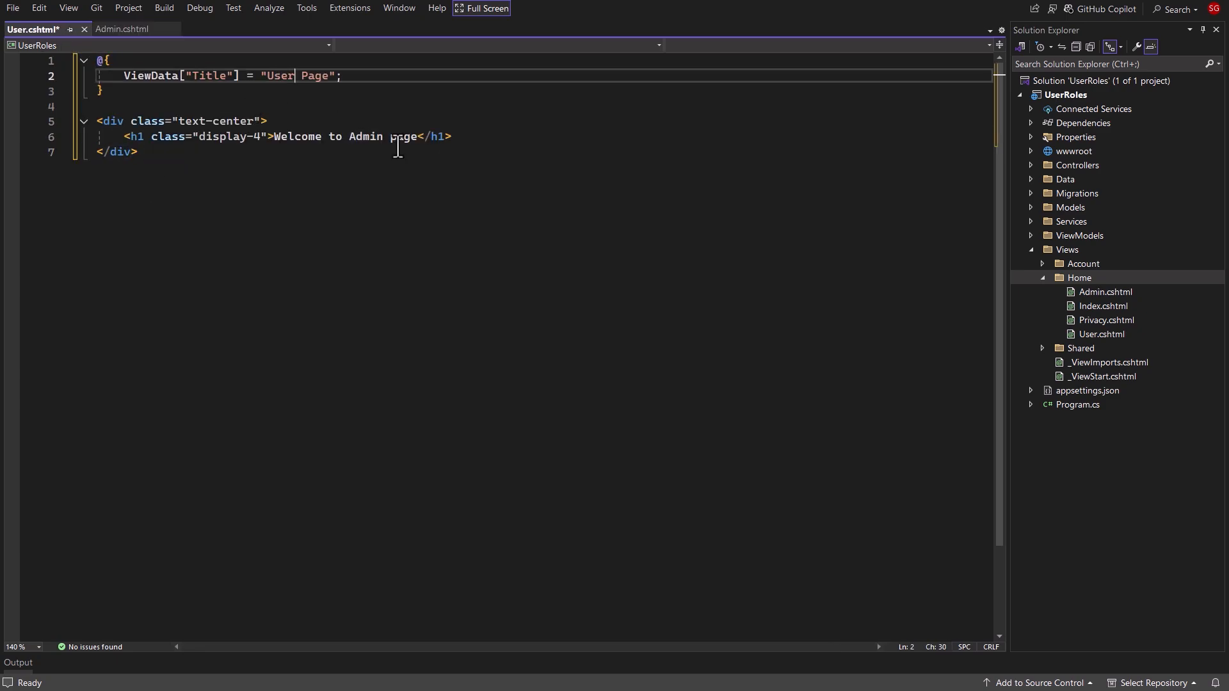
type("User")
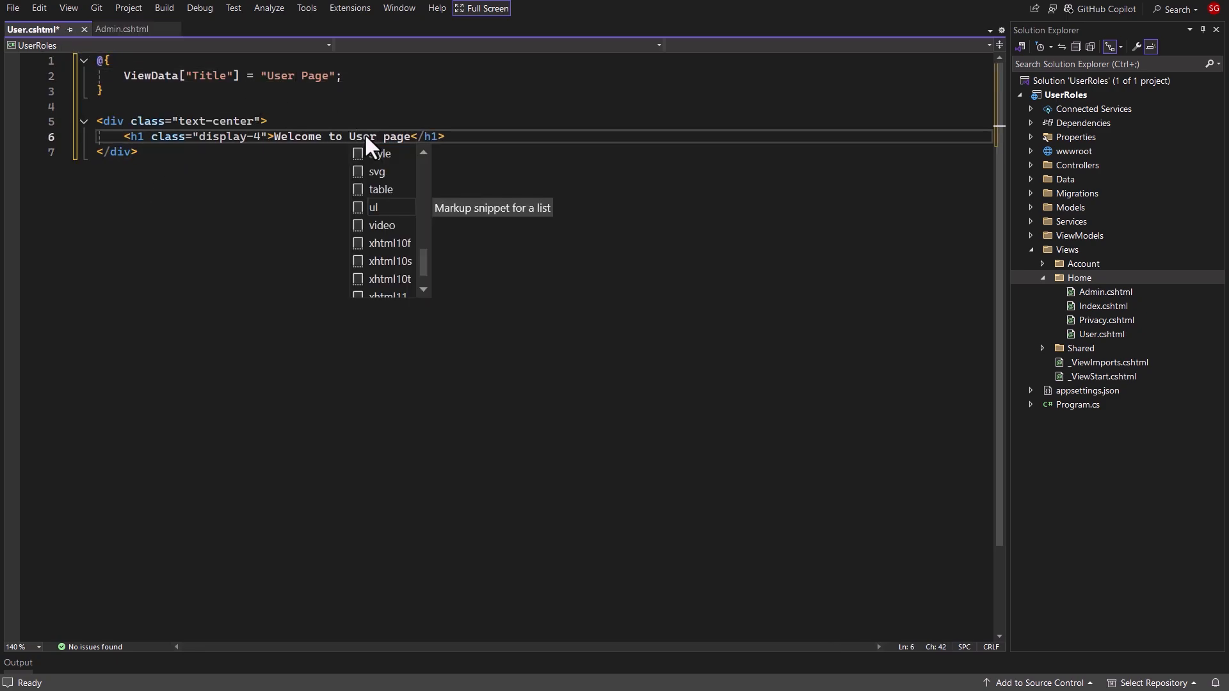
left_click(121, 30)
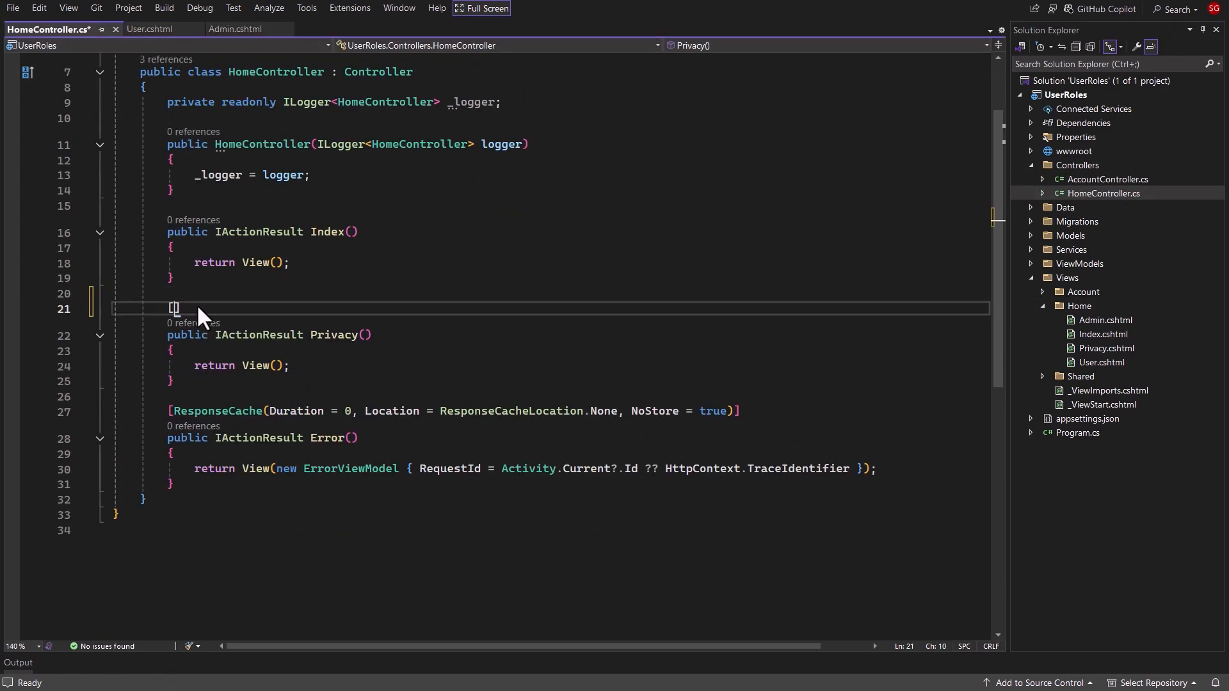
Mark Privacy with [Authorize] and add an Admin action restricted to the "Admin" role.
type("[Authorize]")
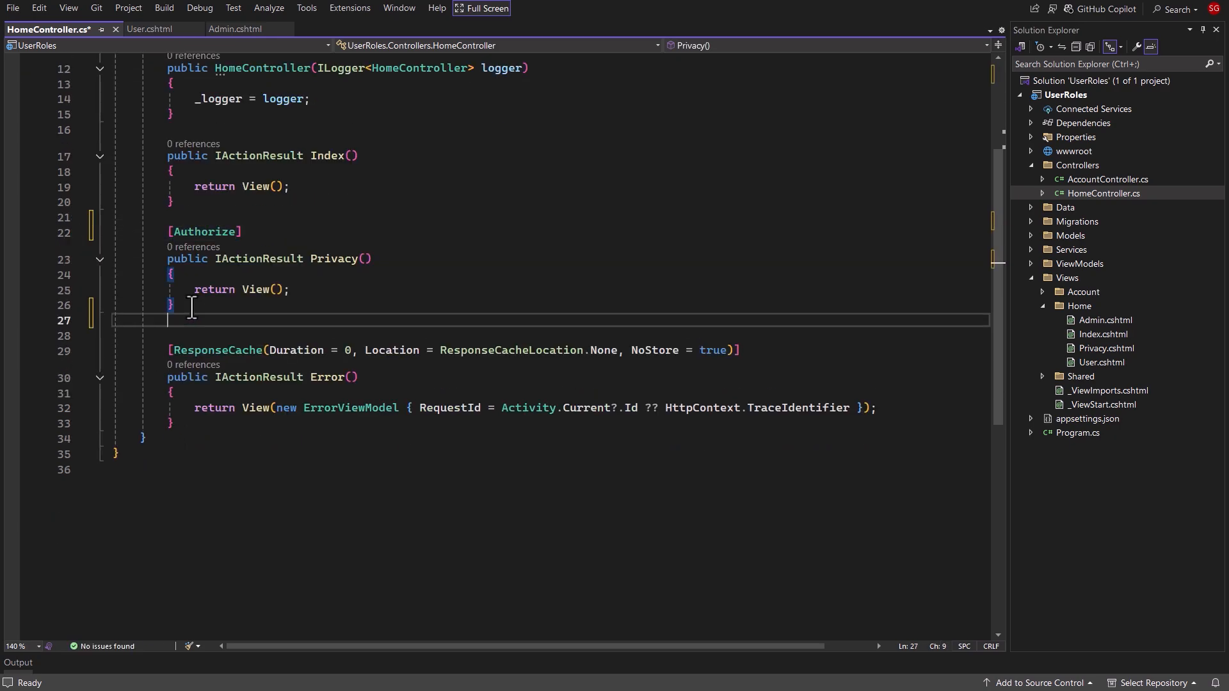
type("public IActionResult Error() {")
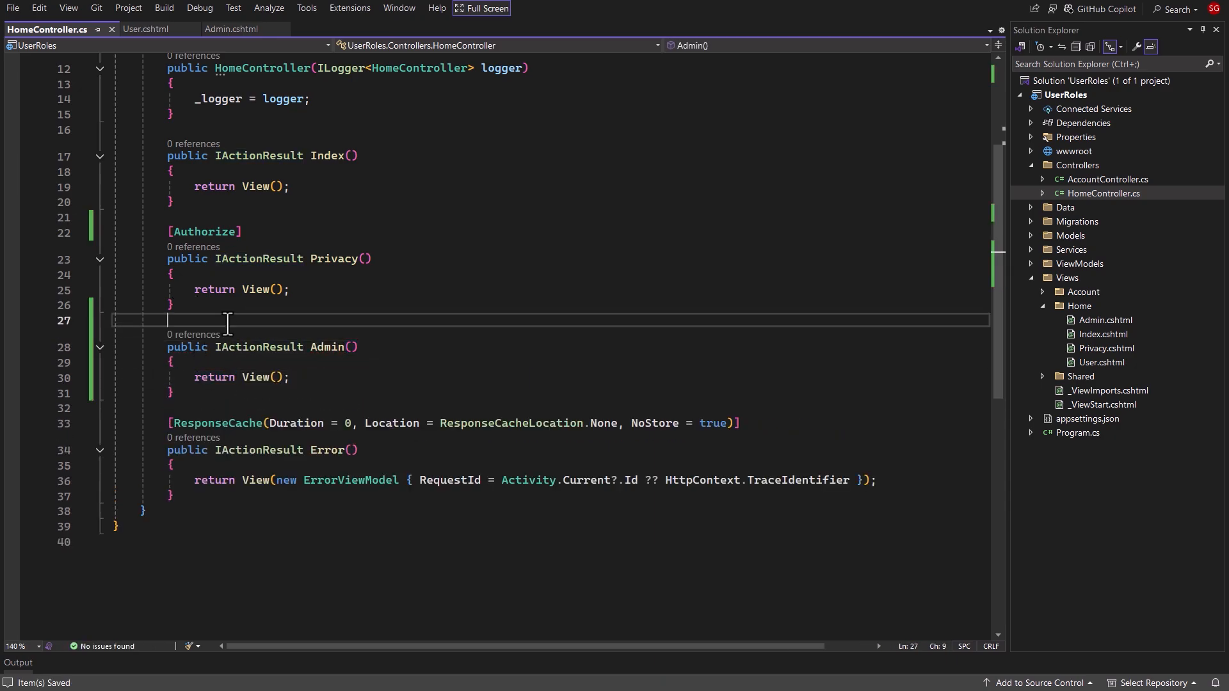
type("[Authorize(Roles =")
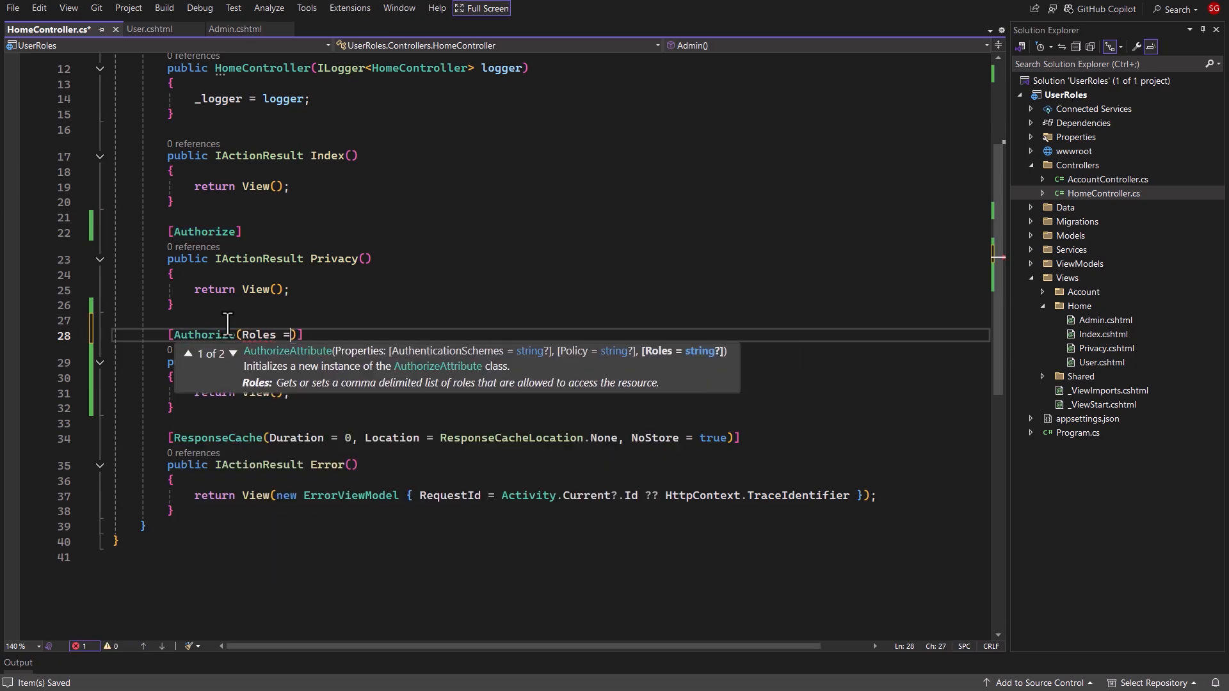
type("\"Admin\"")
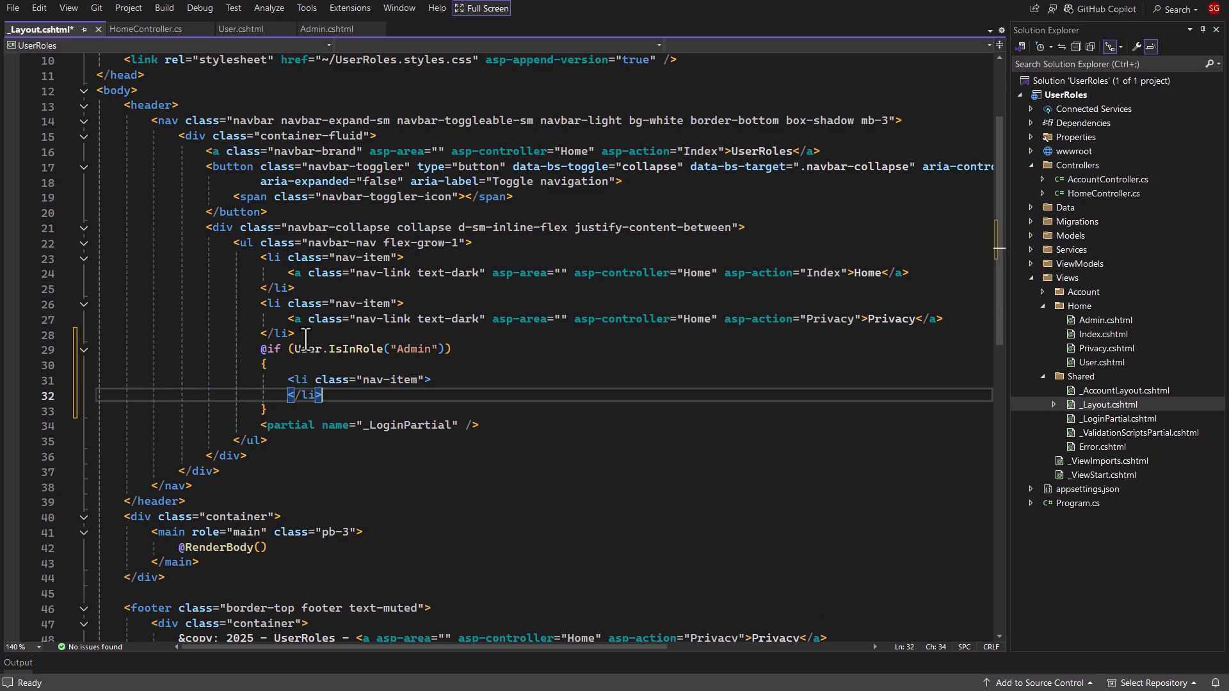
Add Admin and User nav links wrapped in User.IsInRole("Admin") and IsInRole("User") checks.
type("<a class=\"nav-link\" asp-controller=\"Home\" asp-action=\"Admin\">Admin</a>")
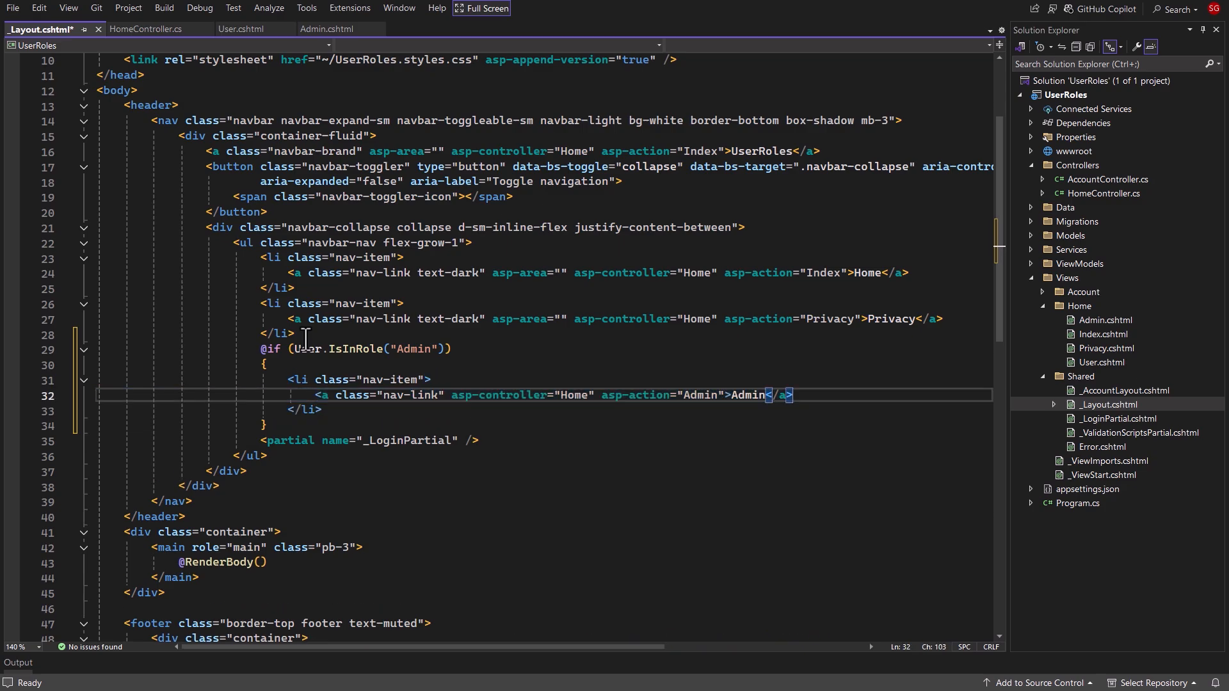
type("@if (User.IsInRole(\"User\"))")
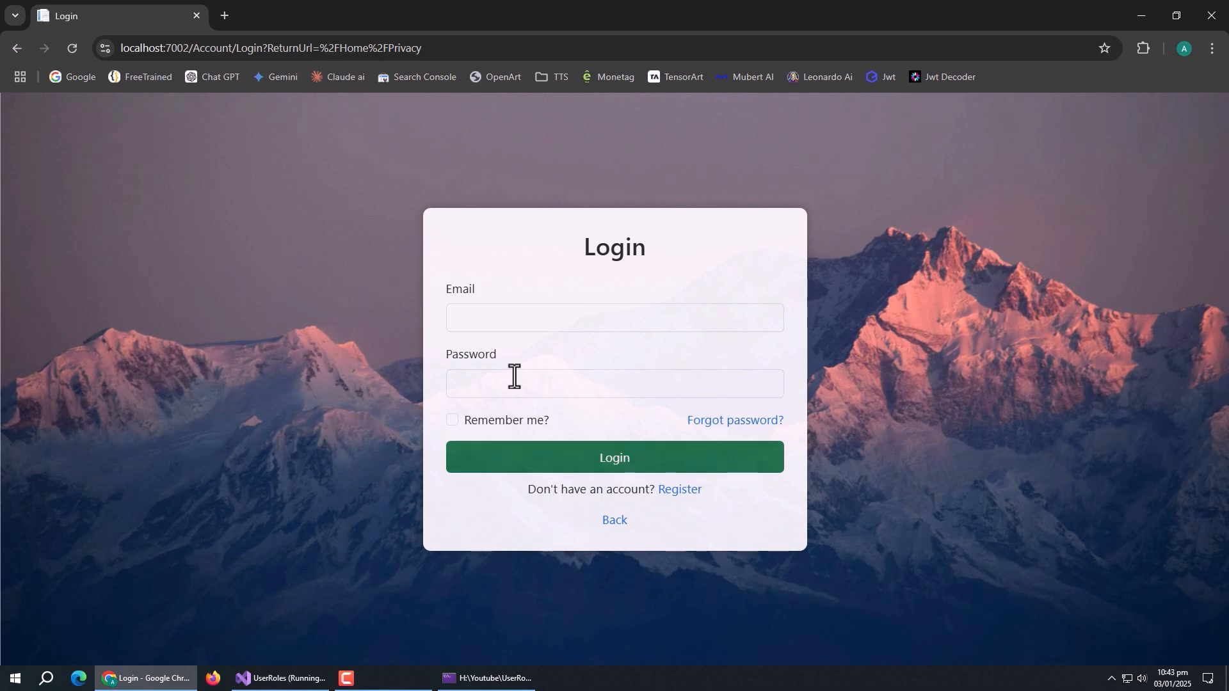
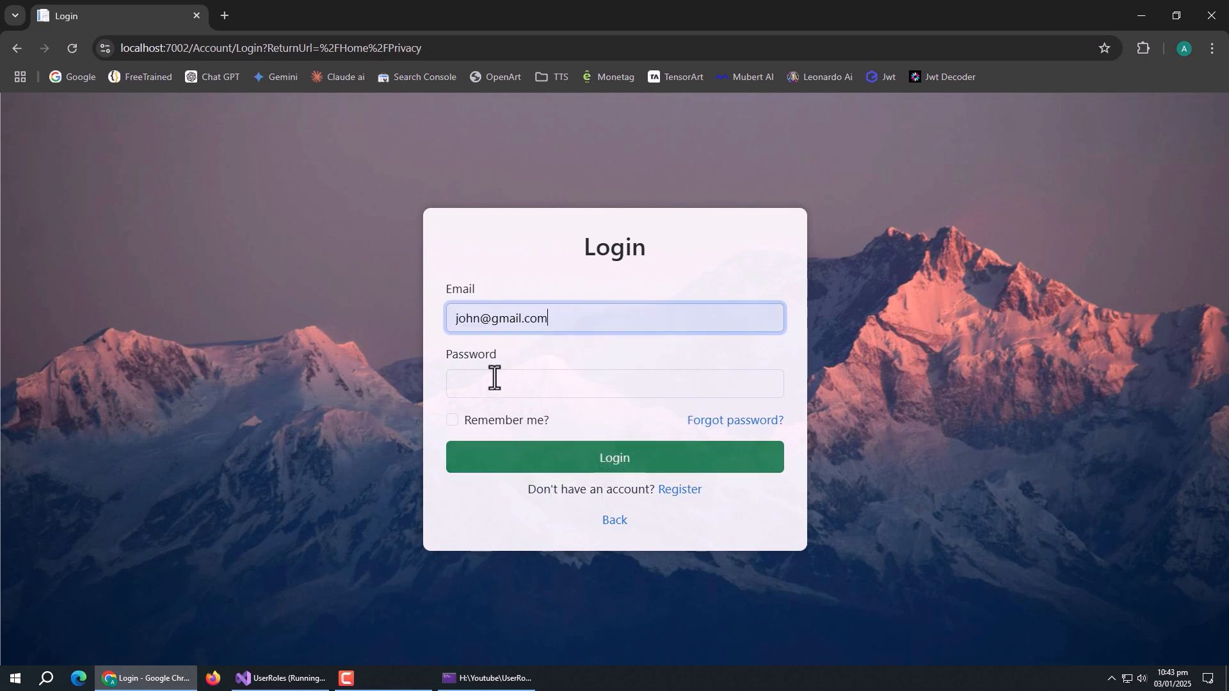
type("password")
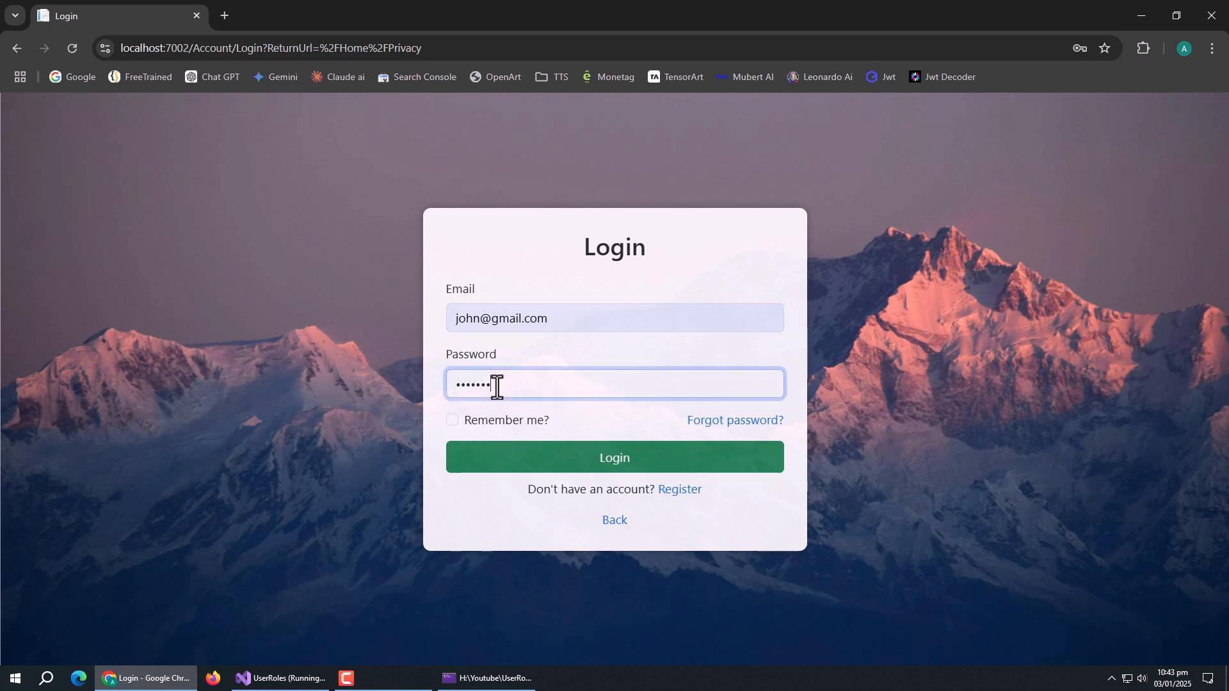
left_click(613, 457)
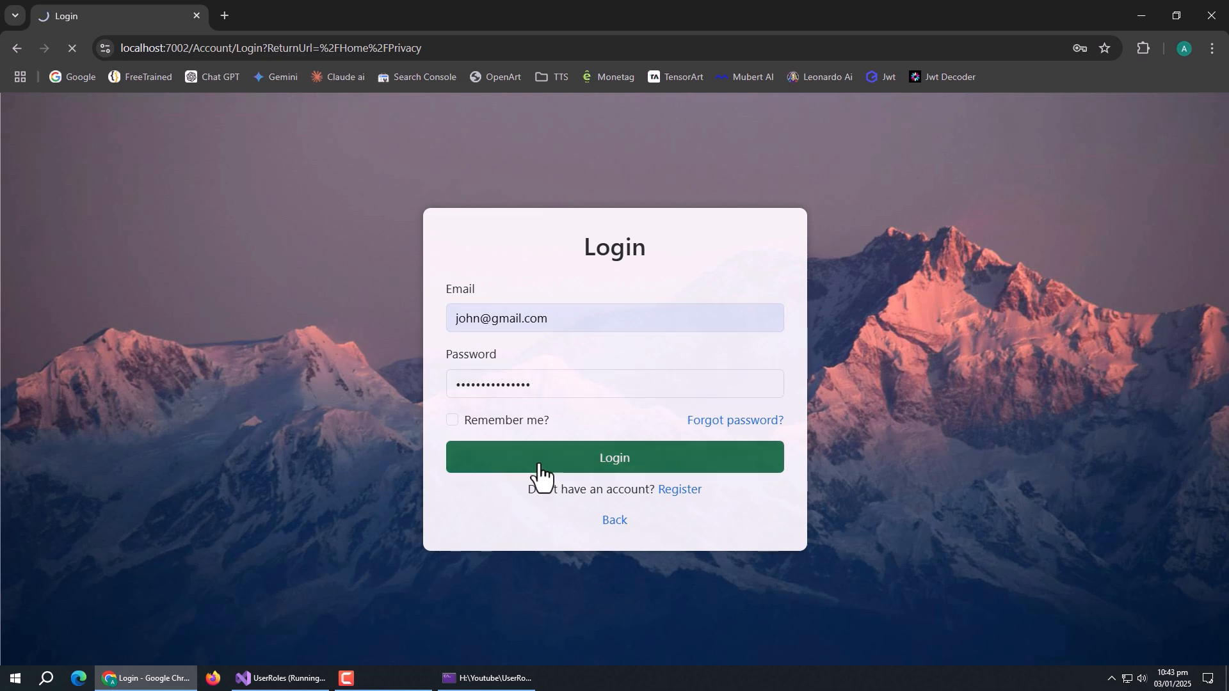
left_click(613, 458)
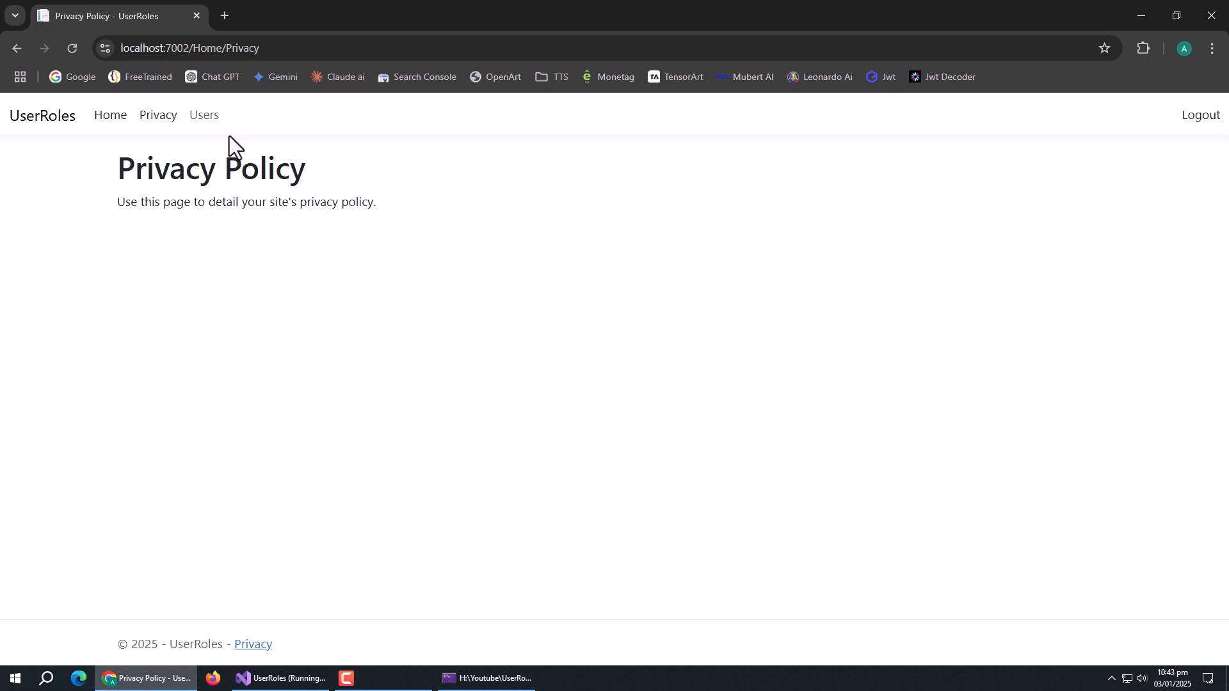
mouse_move(211, 125)
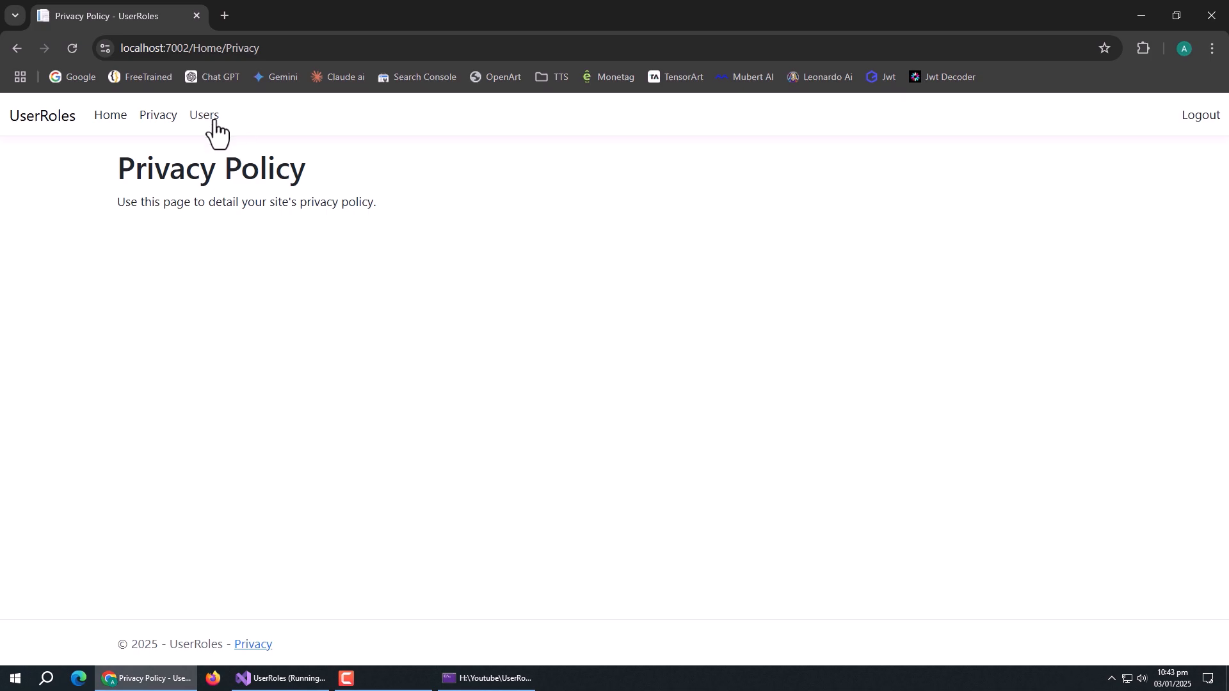
Visit the Users page showing 'Welcome to User page', then log out.
left_click(204, 113)
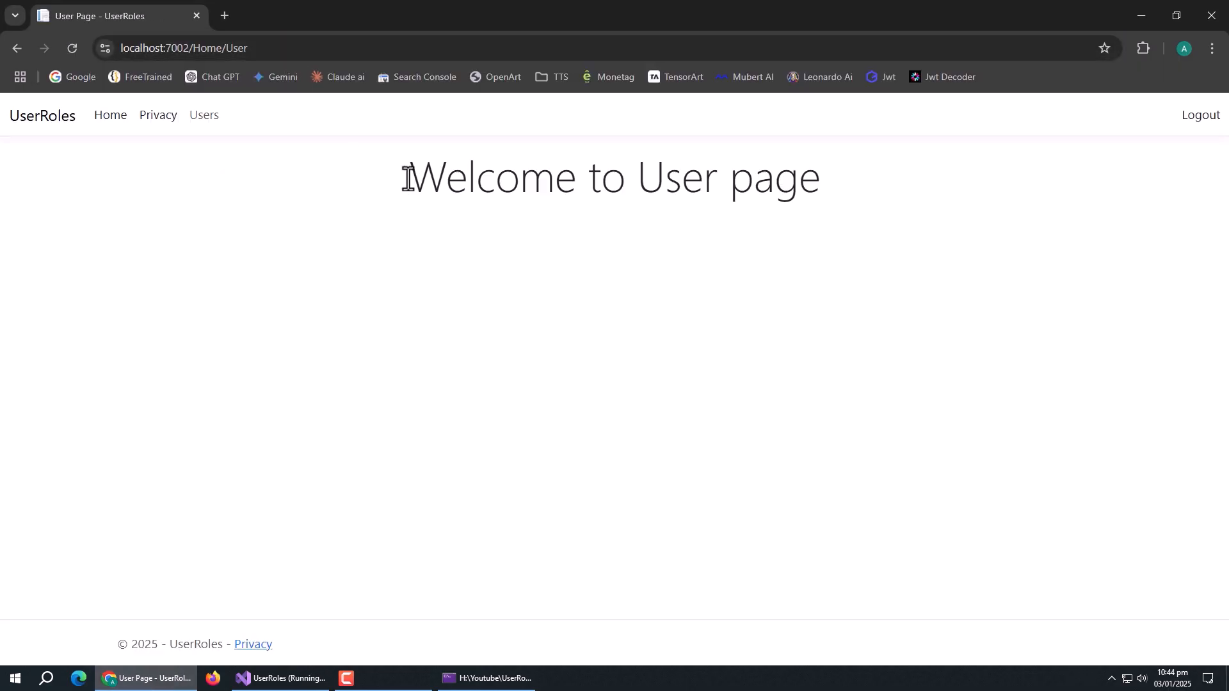
mouse_move(376, 122)
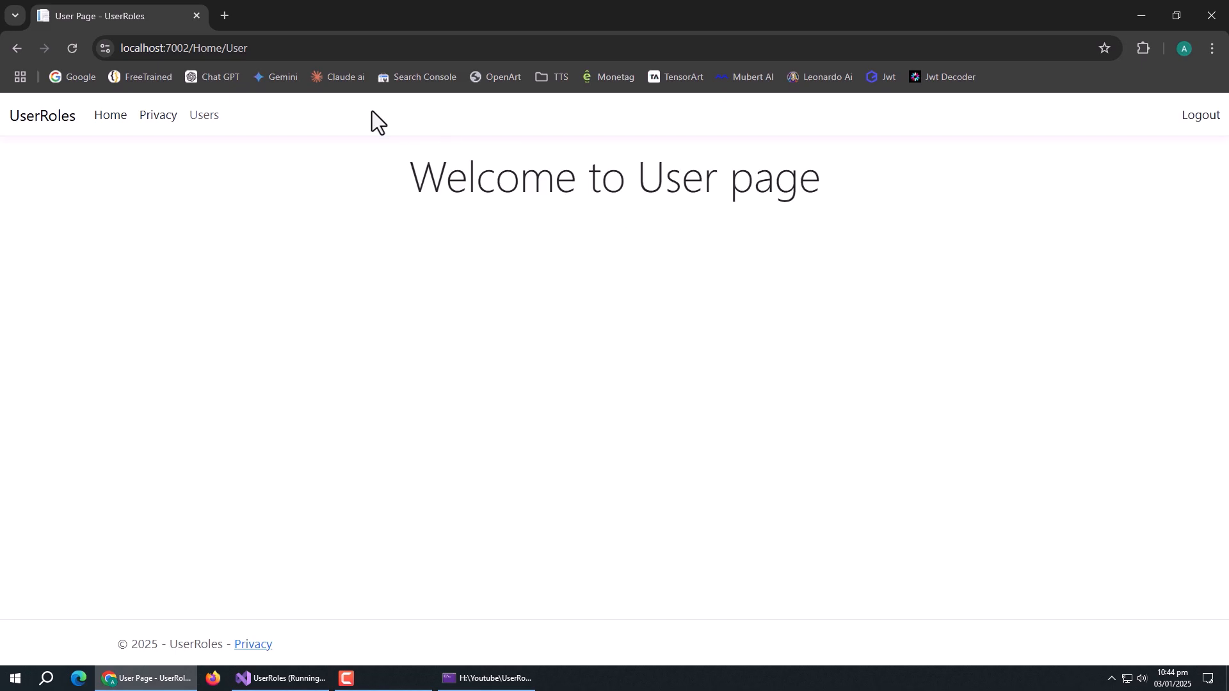
left_click(1198, 114)
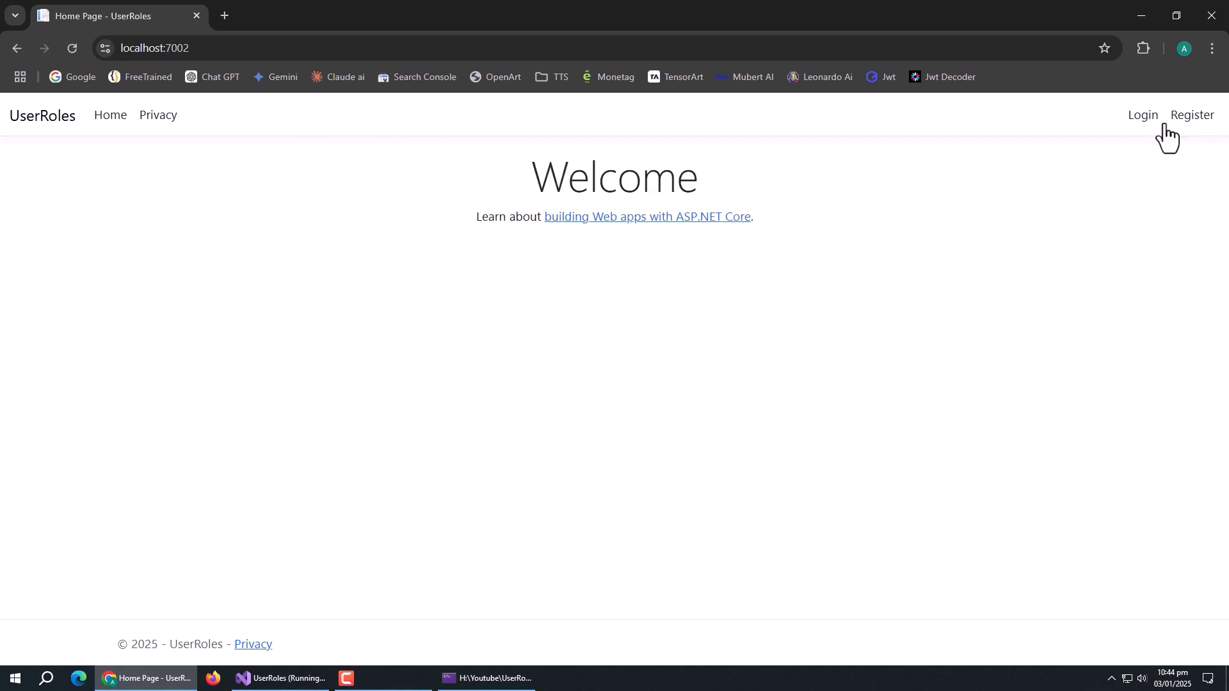
Log in to the app with the administrator account credentials.
left_click(1142, 114)
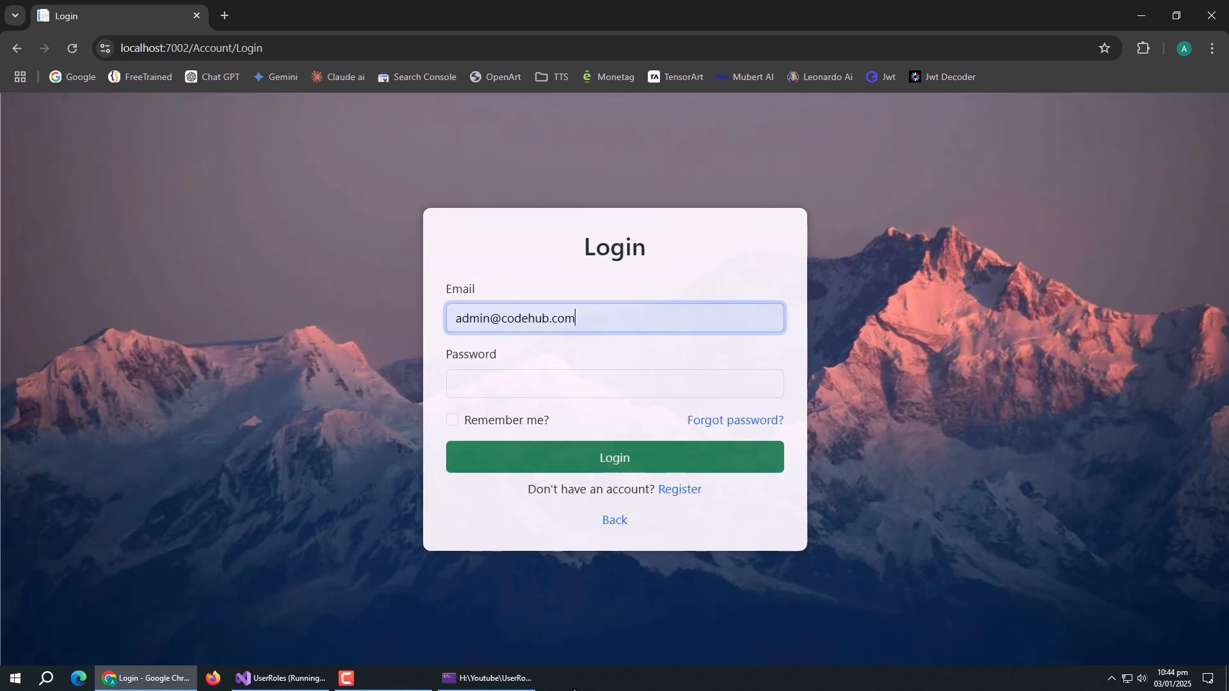
left_click(278, 679)
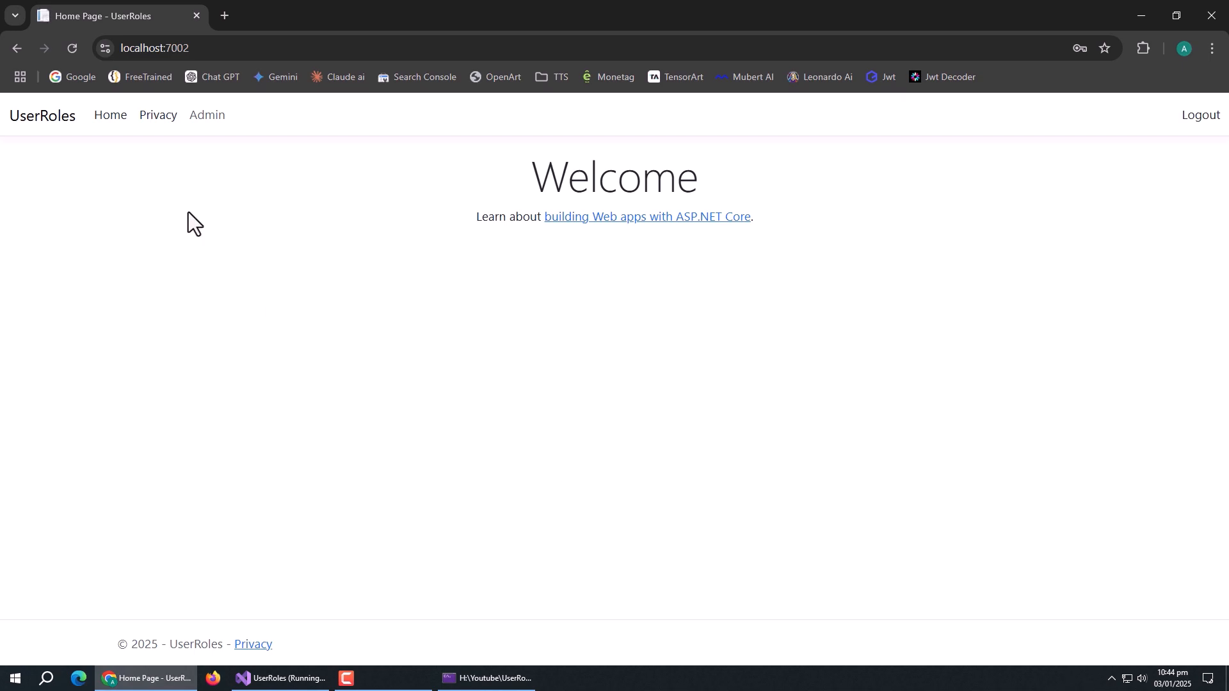
Visit Privacy and the 'Welcome to Admin page' view, then log out.
left_click(158, 114)
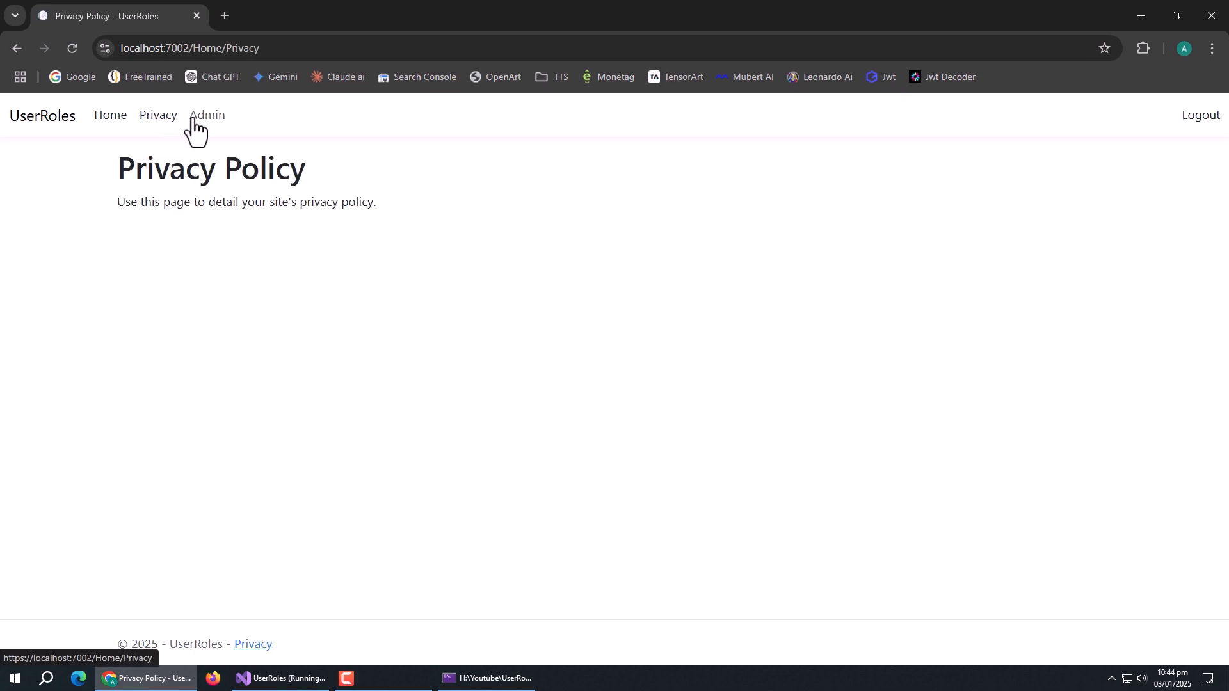
left_click(207, 114)
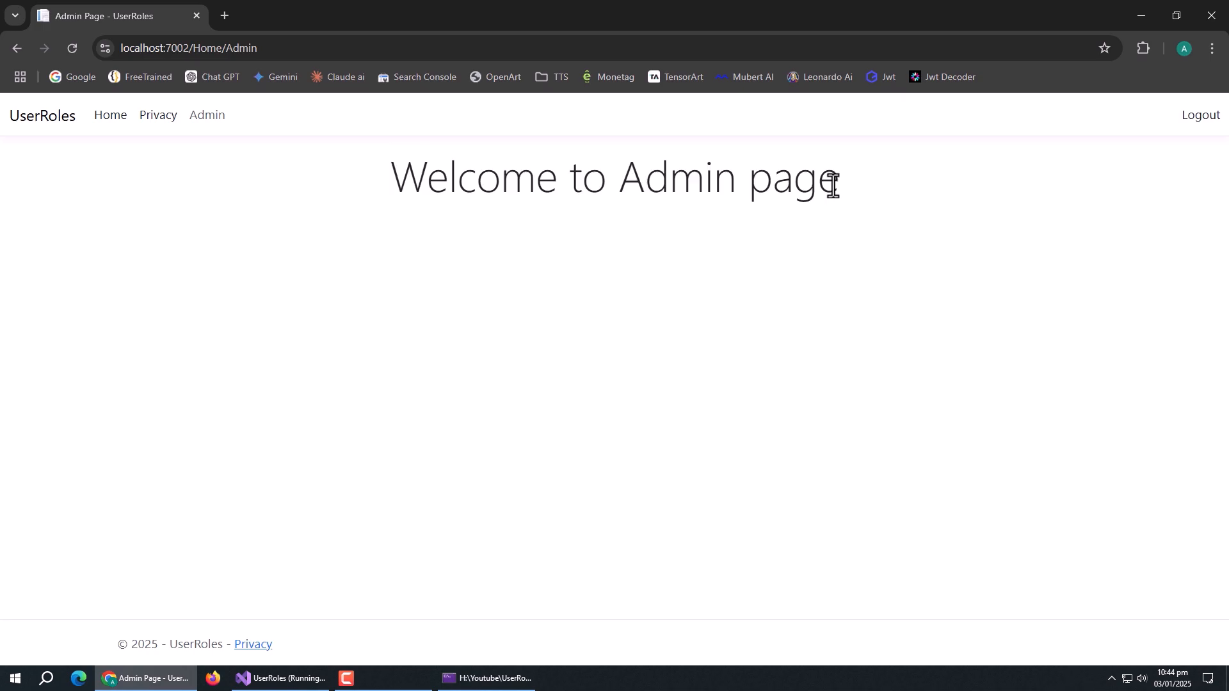
left_click(1199, 115)
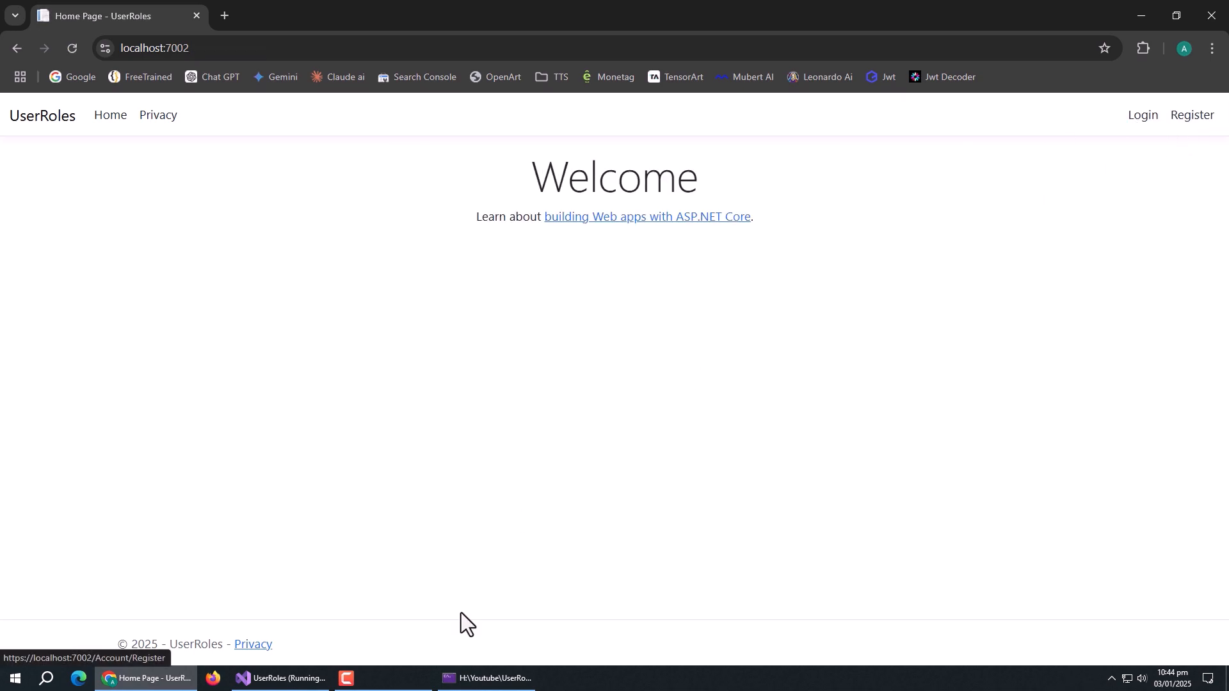